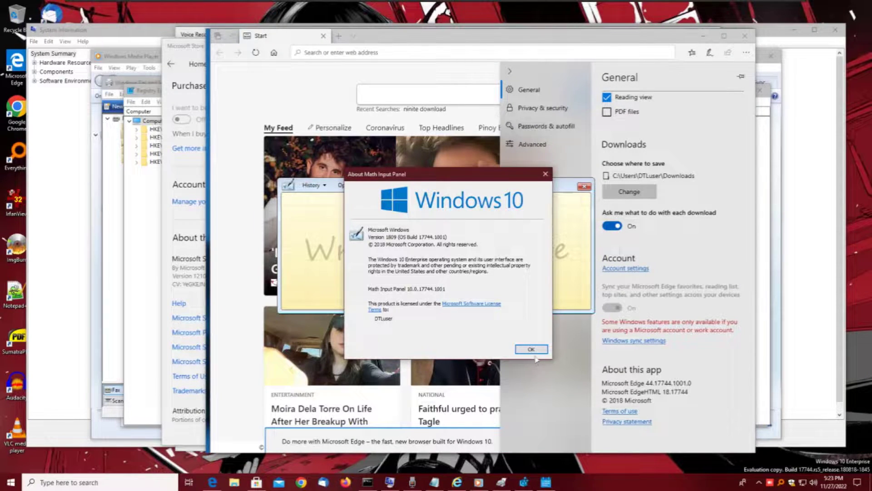
- Dismiss the Math Input Panel, Fax and Scan, and Notepad About boxes; type 'Windows 10 Build 17744'
click(530, 349)
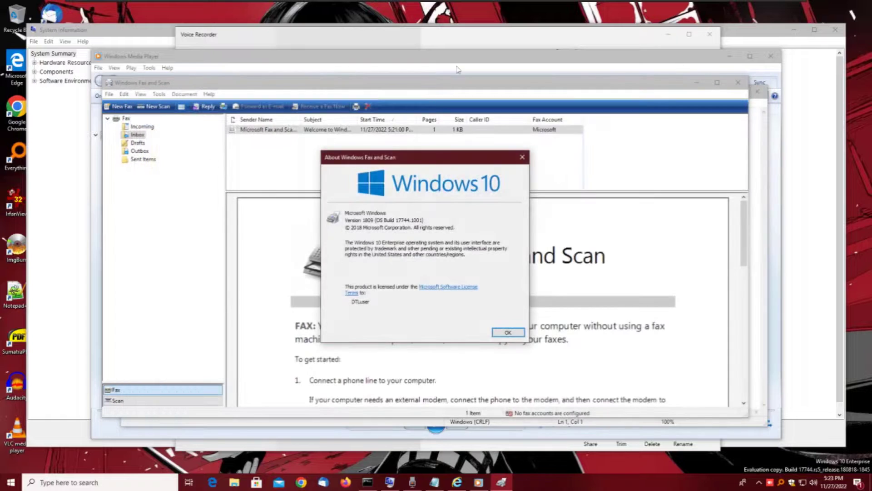
click(507, 333)
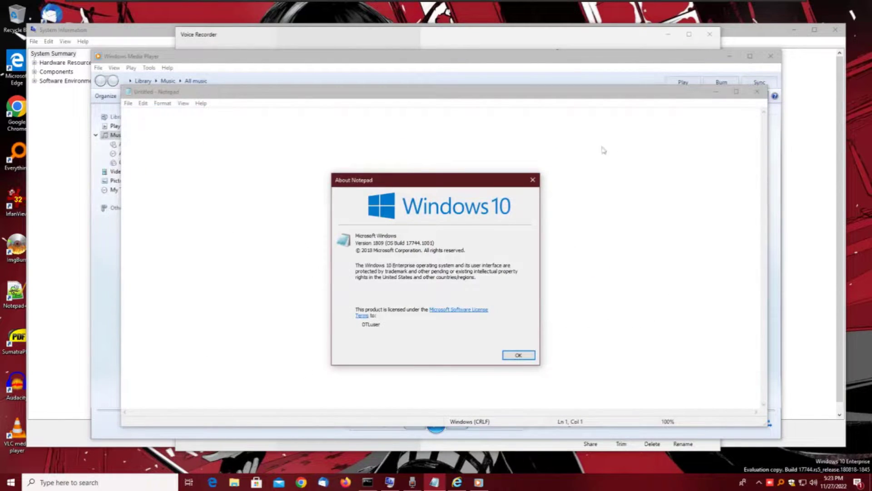
click(518, 355)
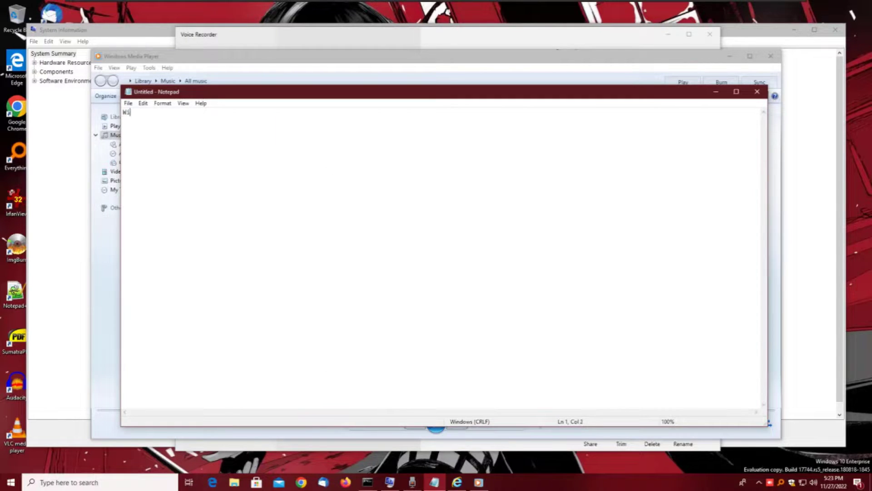
text(Windows 10 Build)
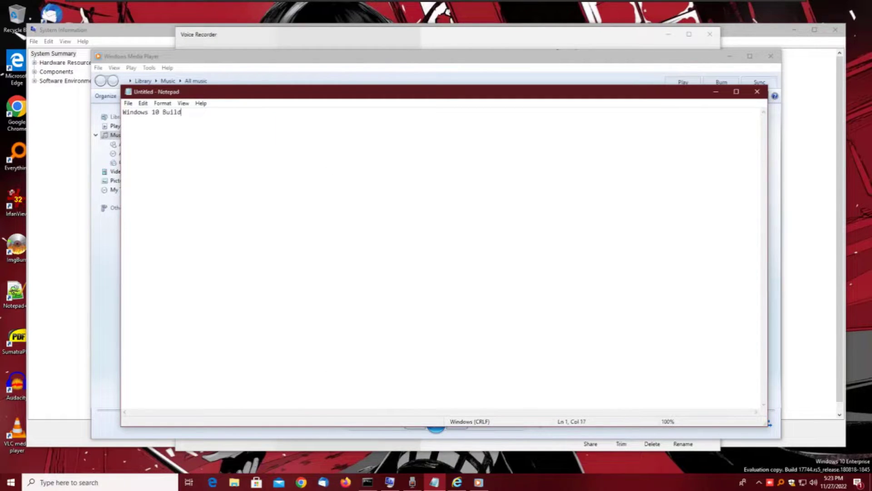
text(17744)
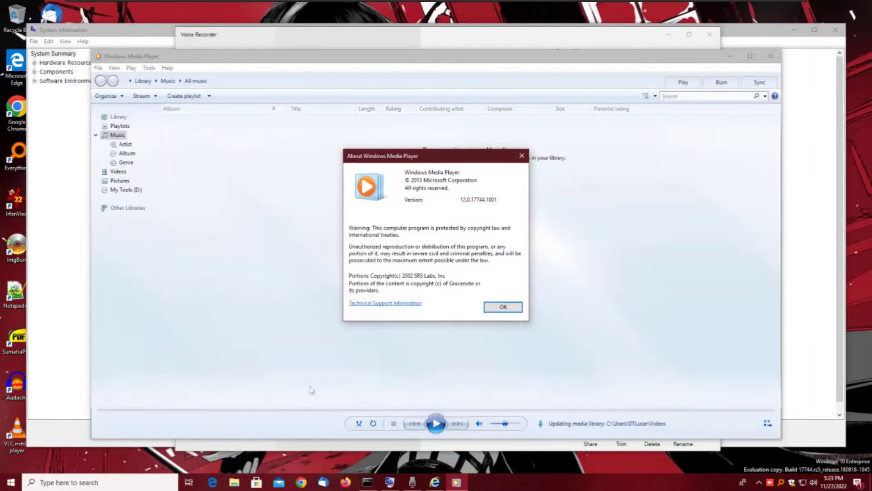
- Dismiss the Media Player and Internet Explorer About dialogs, then show Voice Recorder's version details
click(502, 307)
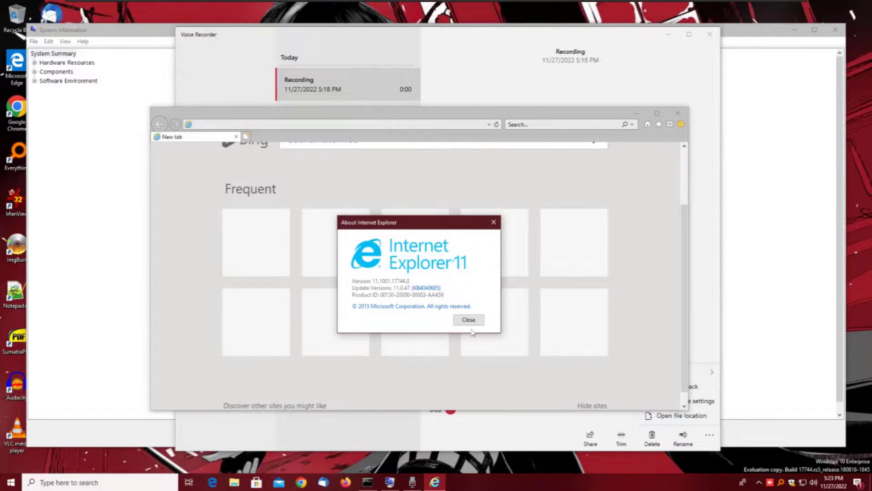
click(468, 320)
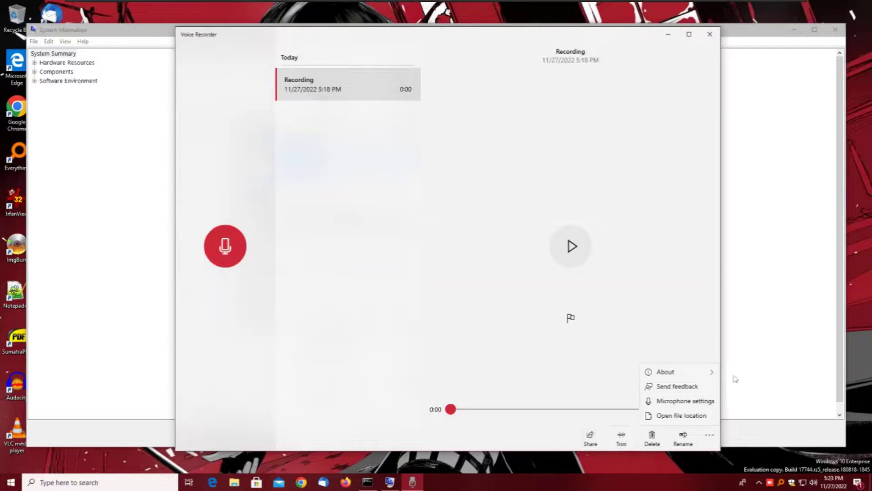
click(665, 372)
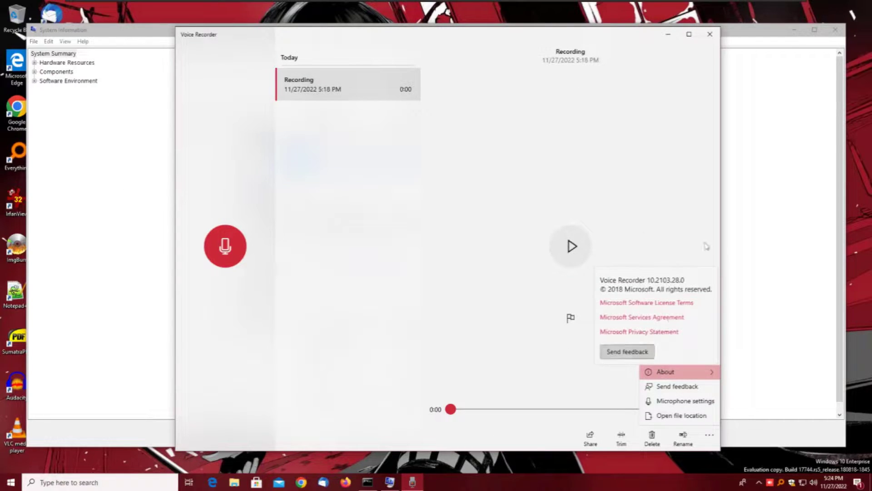
mouse_move(715, 33)
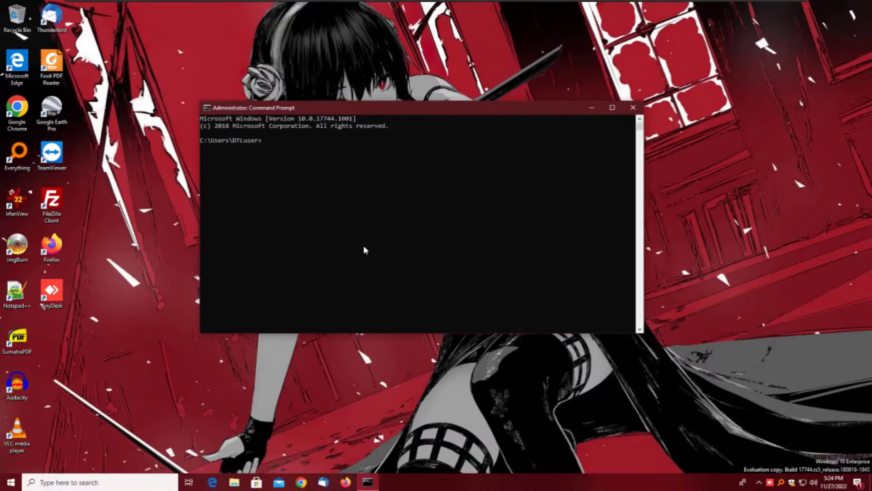
- Run ver in Command Prompt, then dismiss Firefox's About dialog and close Firefox
text(ver)
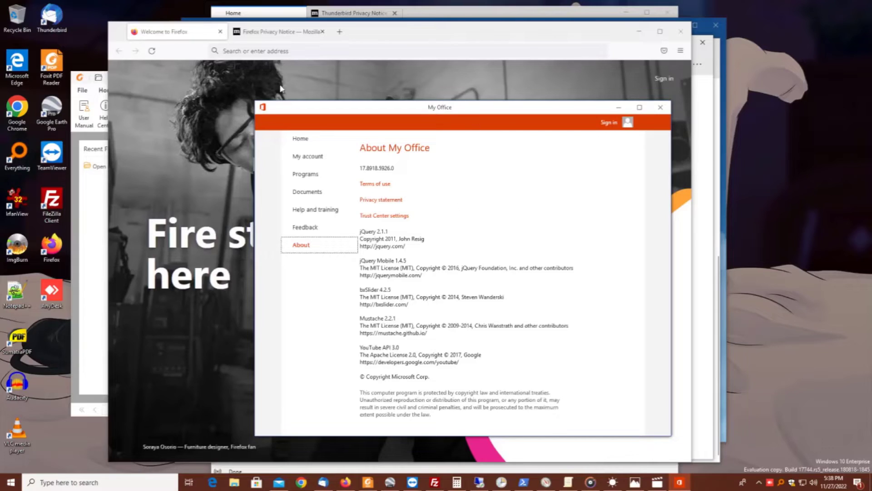
mouse_move(543, 310)
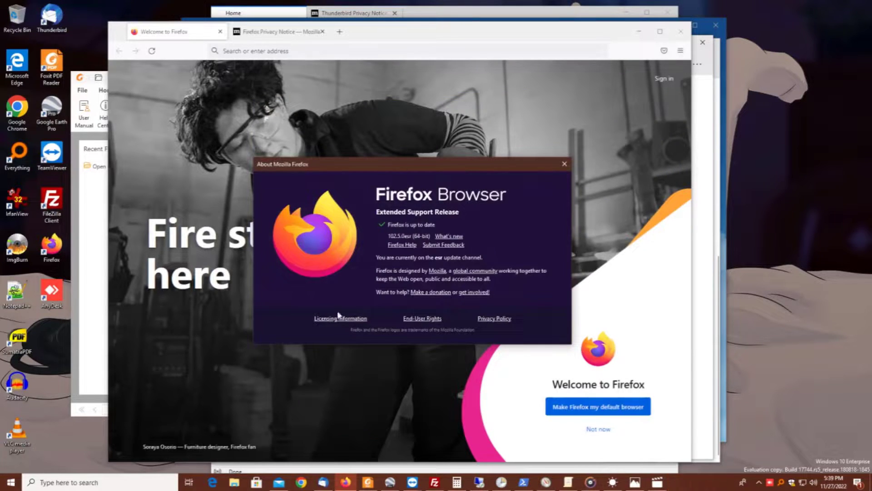
click(563, 163)
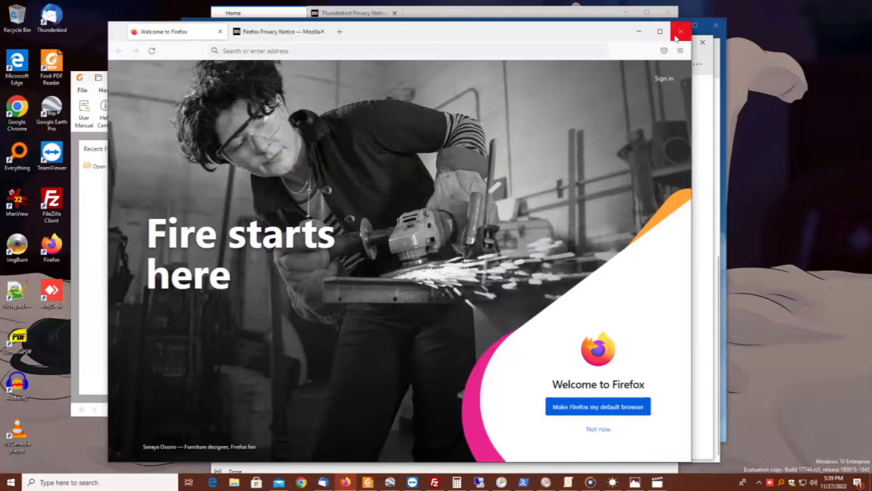
click(680, 32)
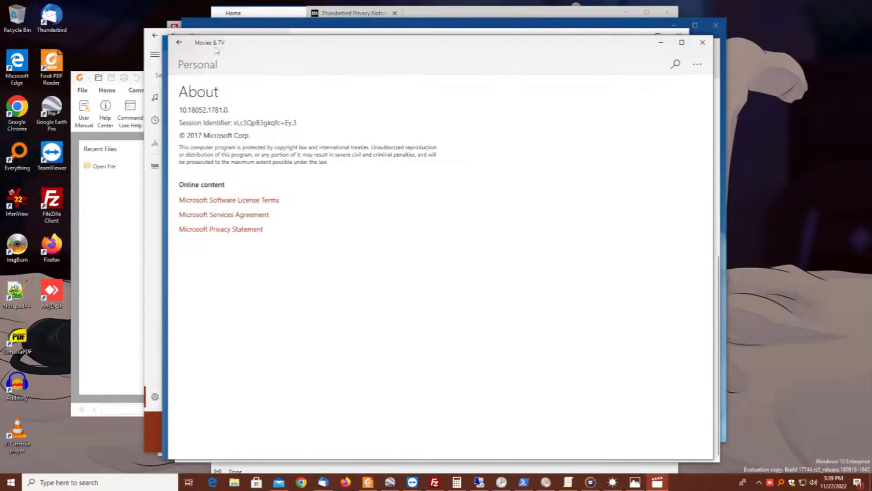
mouse_move(714, 55)
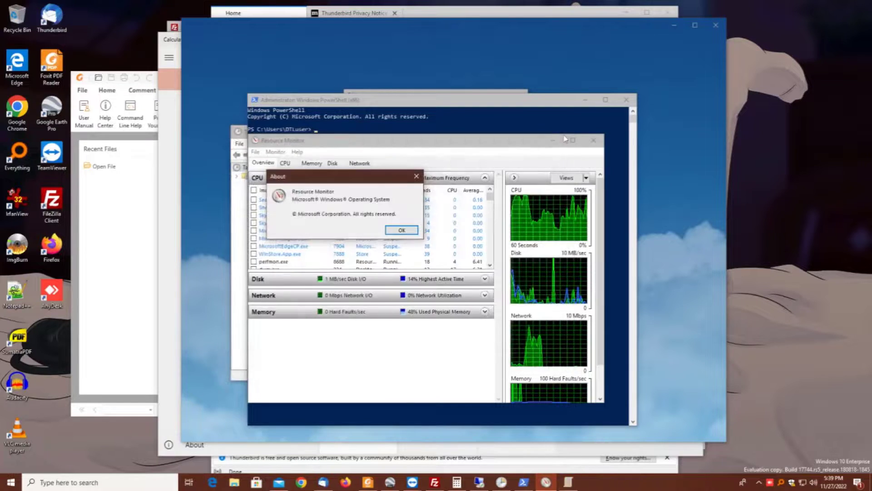
- Close Resource Monitor and its About box, and dismiss Remote Desktop Connection's About box
click(401, 230)
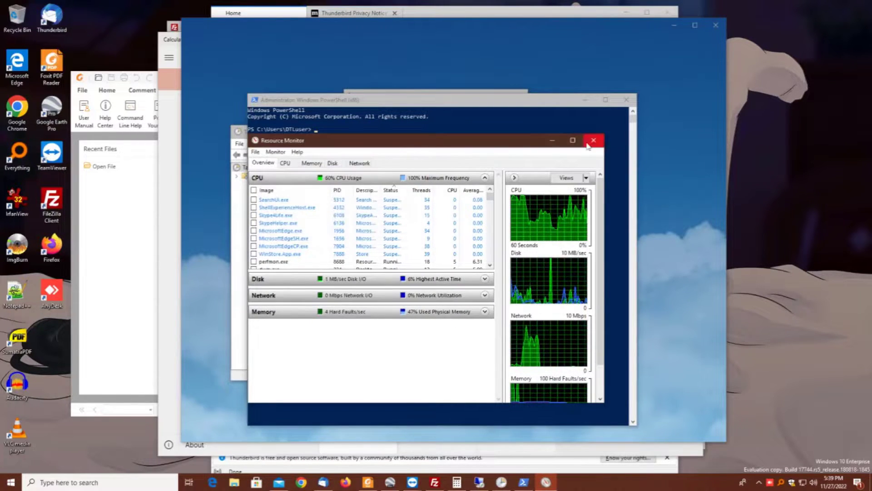
click(594, 141)
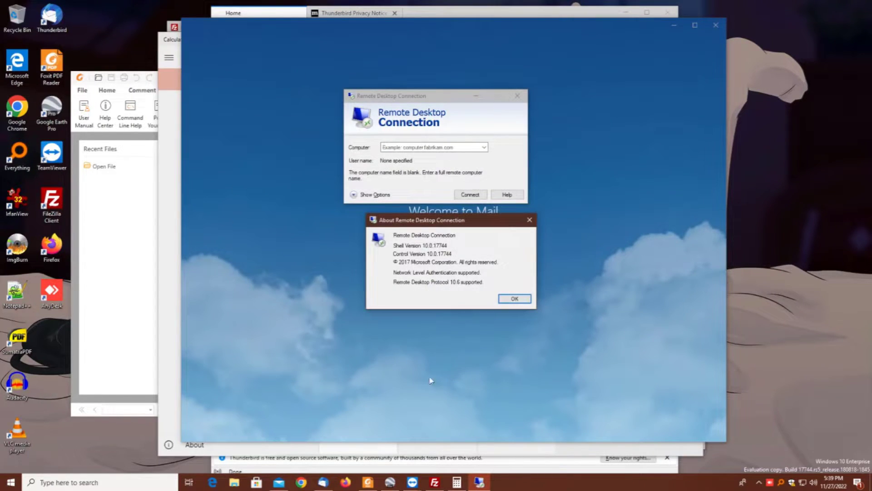
click(513, 299)
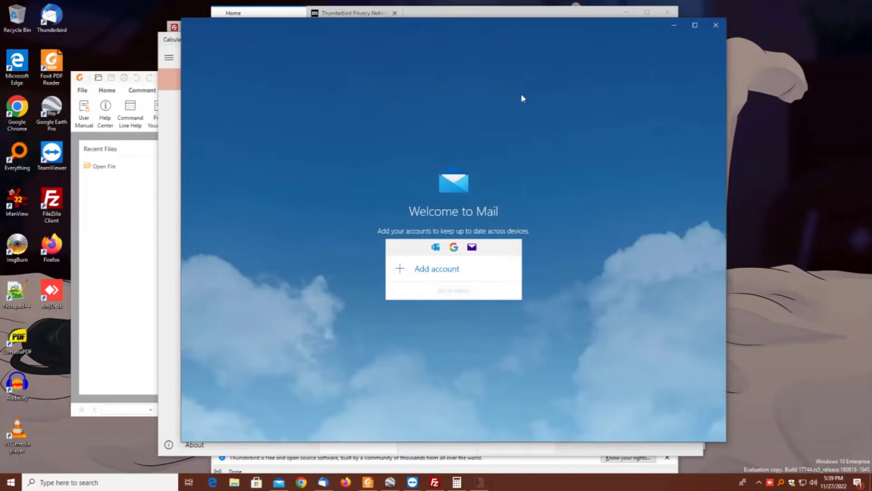
- Show Calculator's About page, dismiss FileZilla and Google Earth Pro details, then Thunderbird's
click(457, 482)
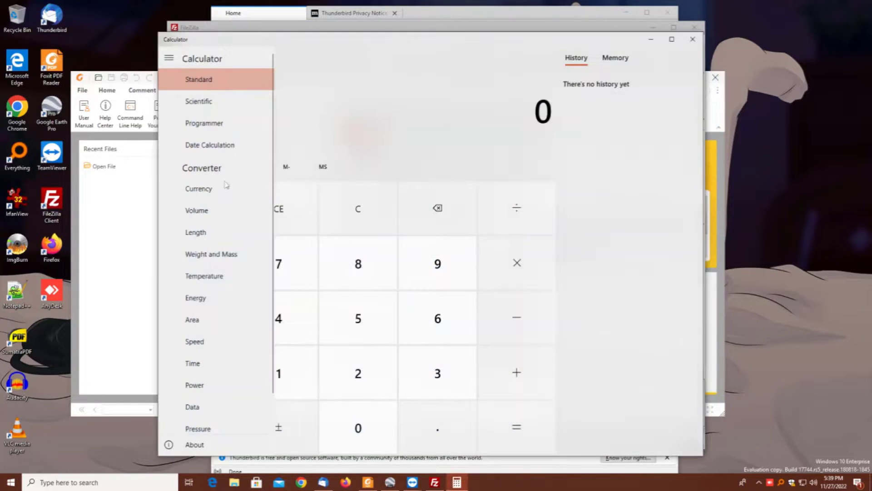
click(194, 444)
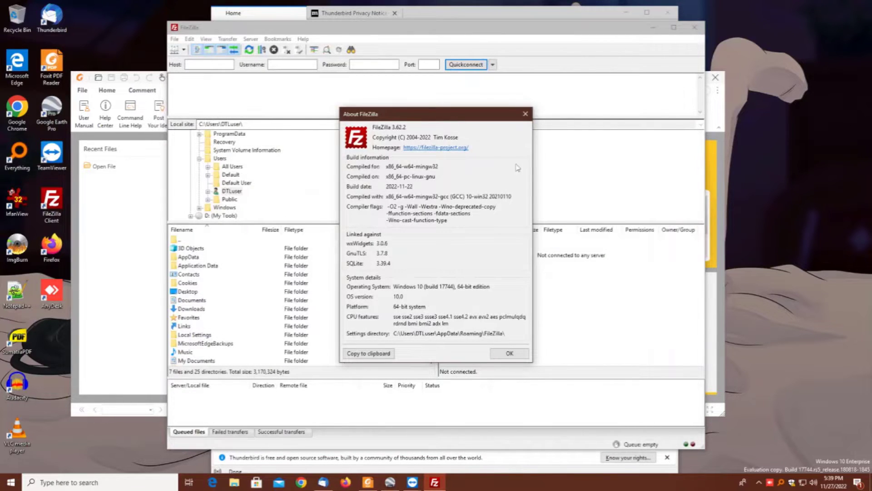
click(508, 353)
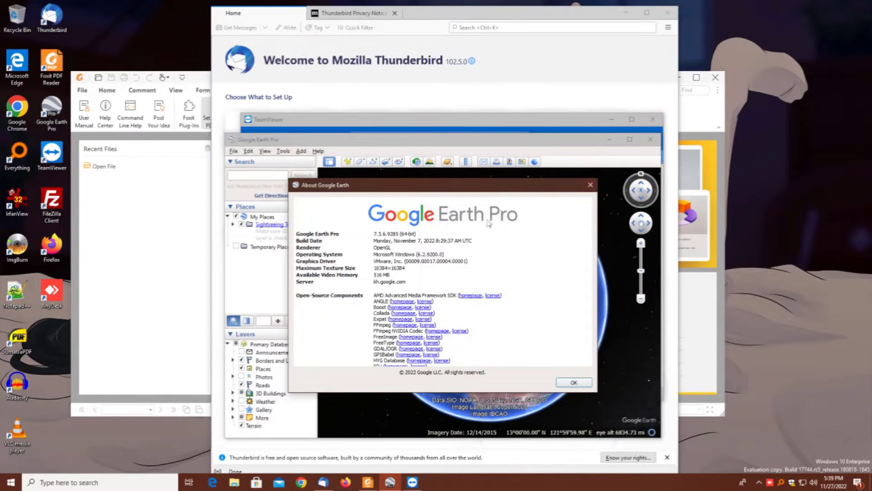
click(573, 382)
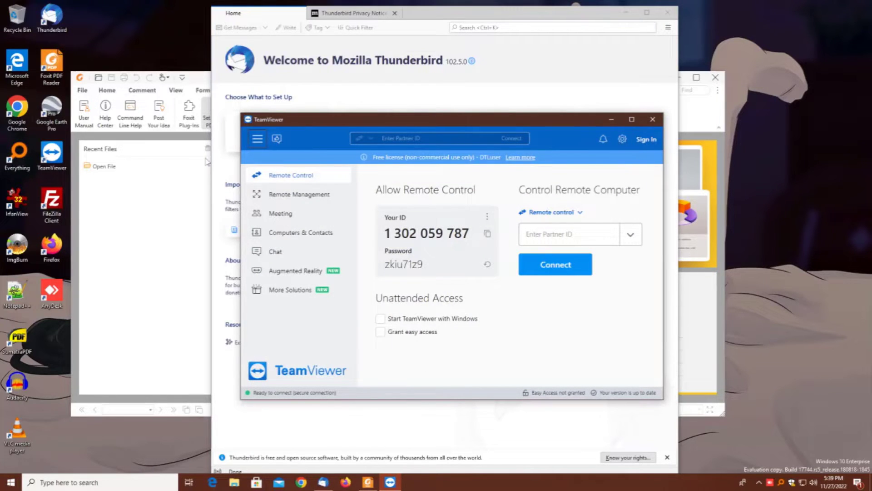
mouse_move(259, 151)
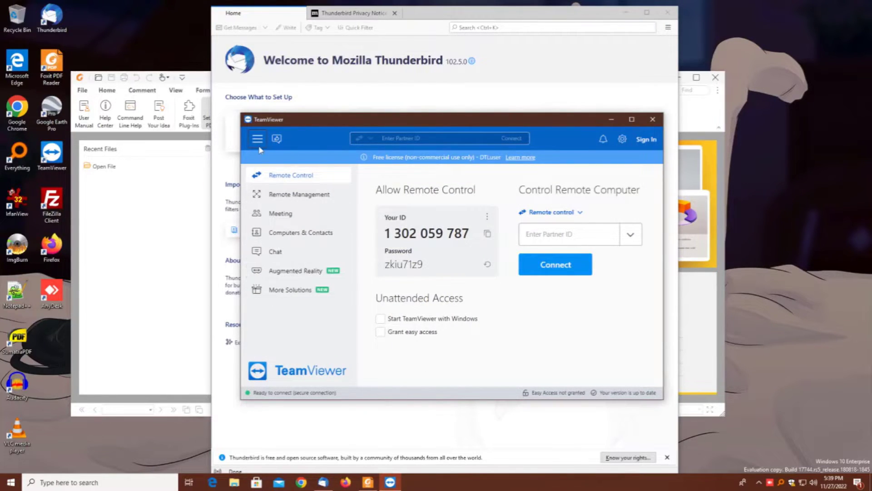
click(257, 139)
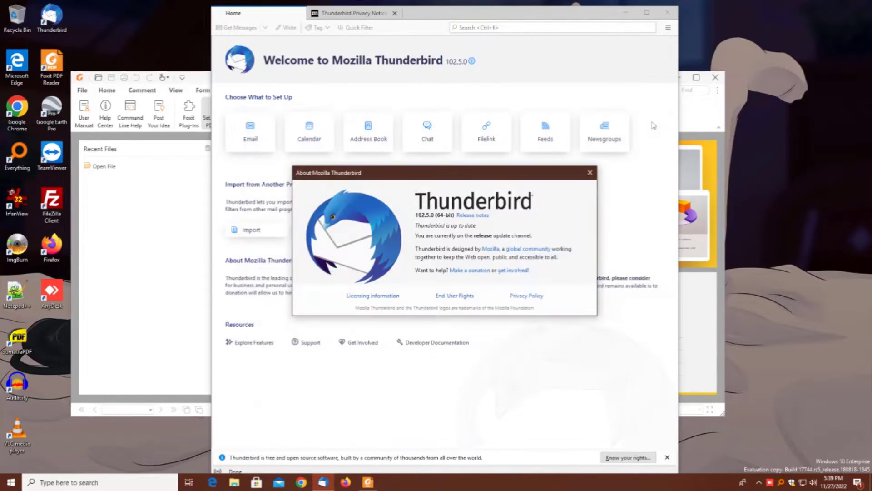
click(590, 173)
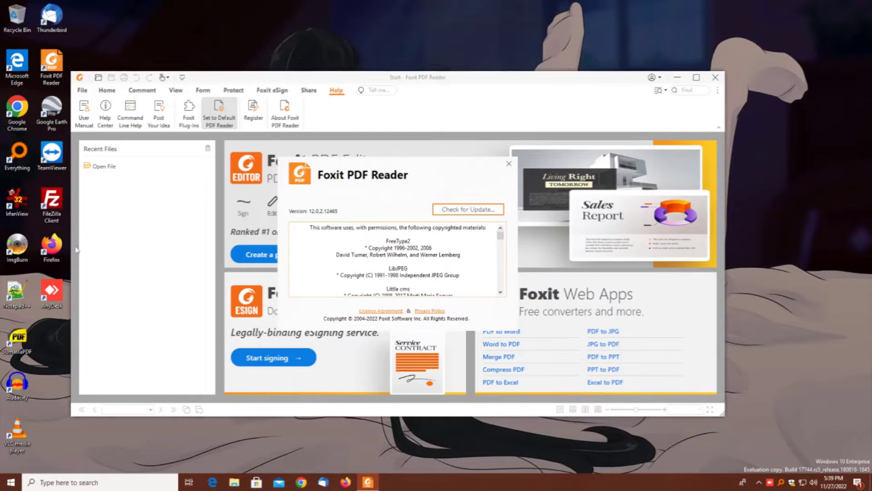
- Dismiss the Foxit PDF Reader About dialog and exit the reader
click(507, 163)
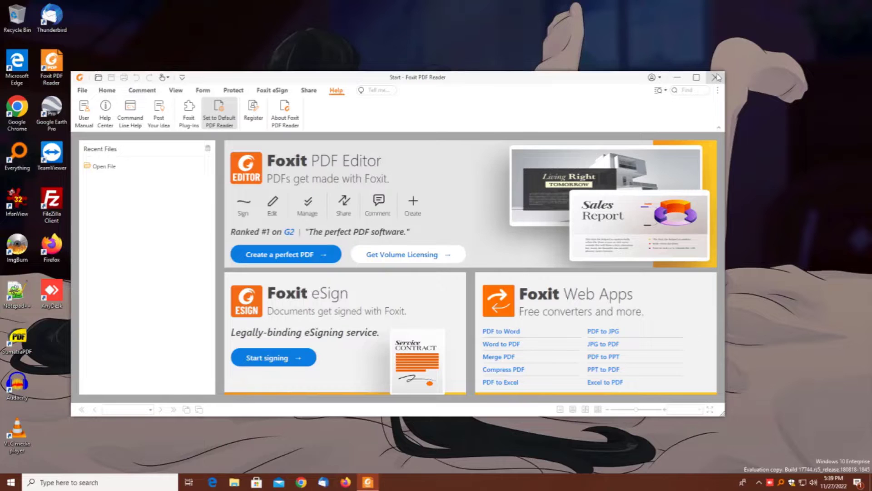
click(717, 76)
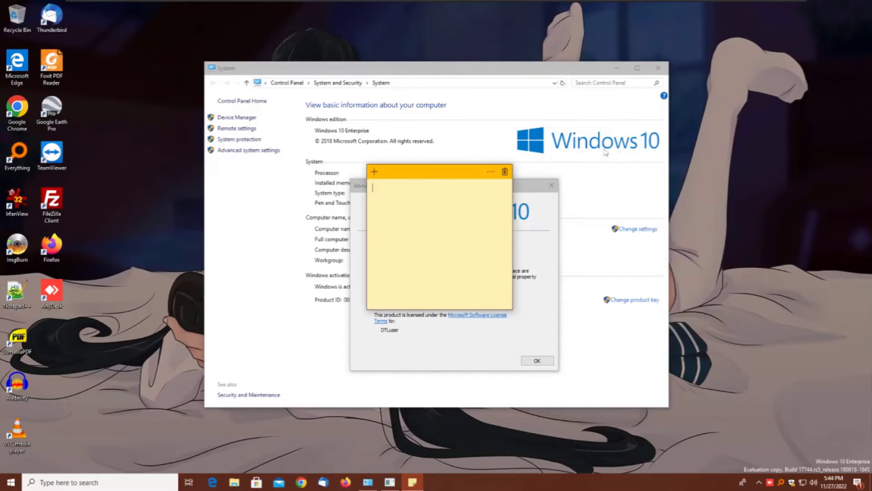
mouse_move(434, 360)
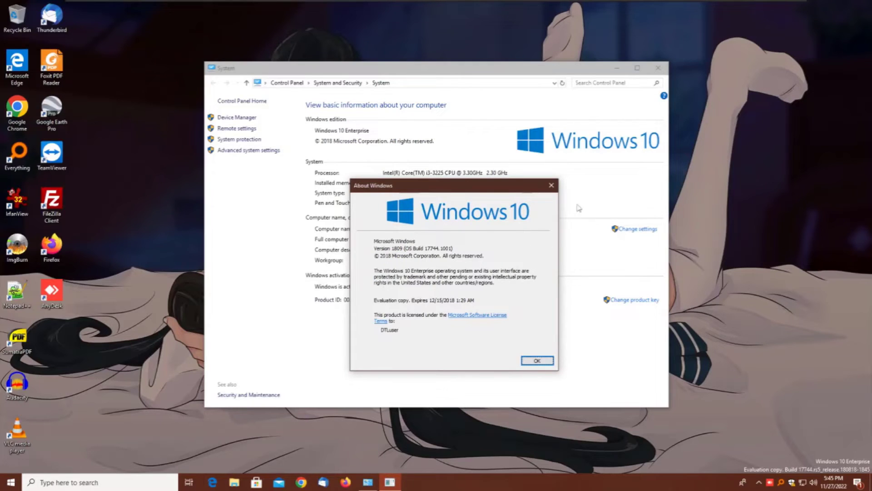
- Dismiss the About Windows dialog, close the System window and bring up the WordPad note
click(536, 360)
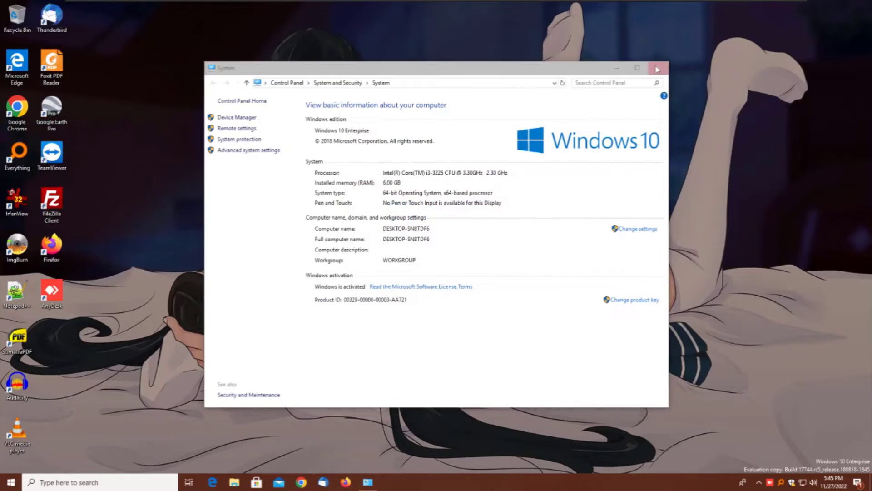
click(657, 68)
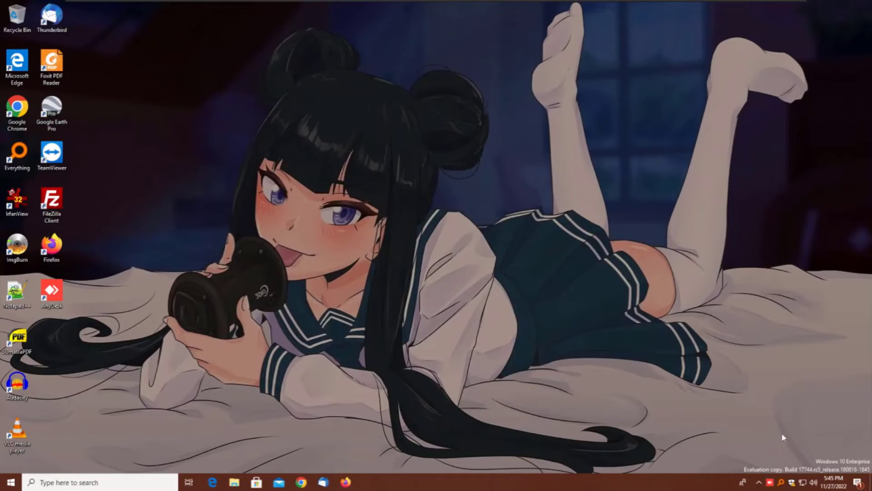
click(367, 483)
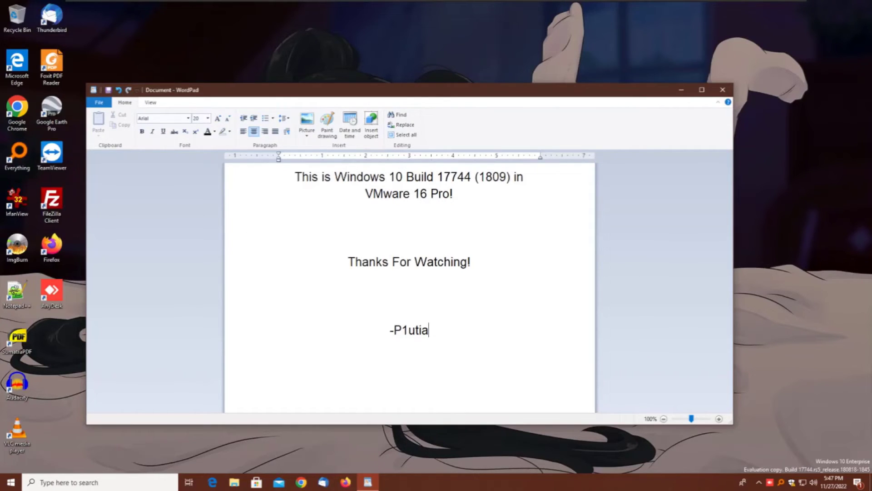
- Show and dismiss WordPad's version 1809 details, then close WordPad
click(99, 102)
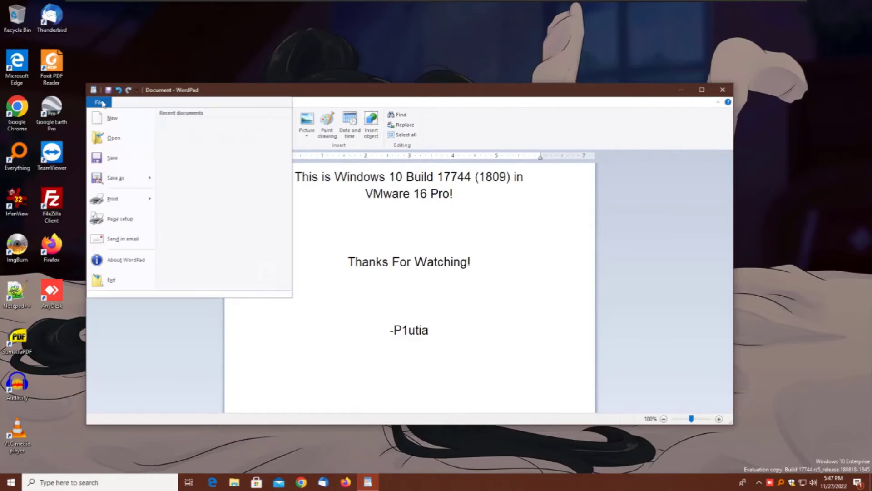
click(125, 260)
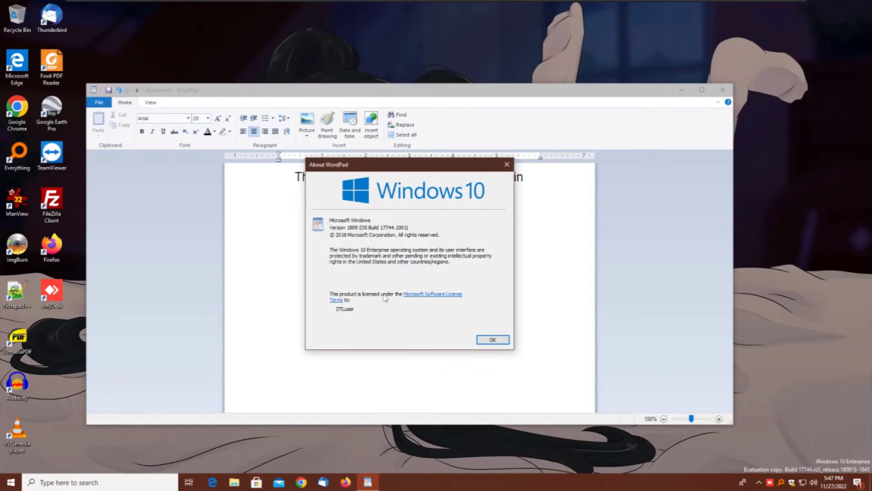
click(491, 340)
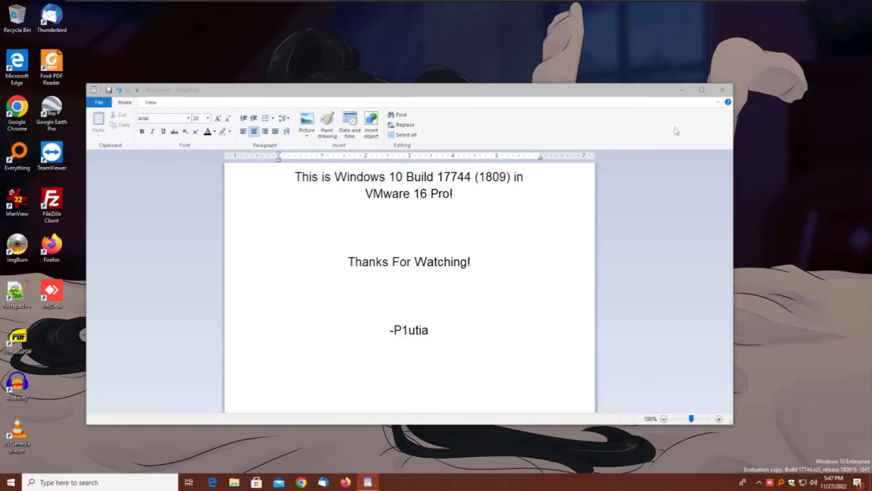
click(8, 482)
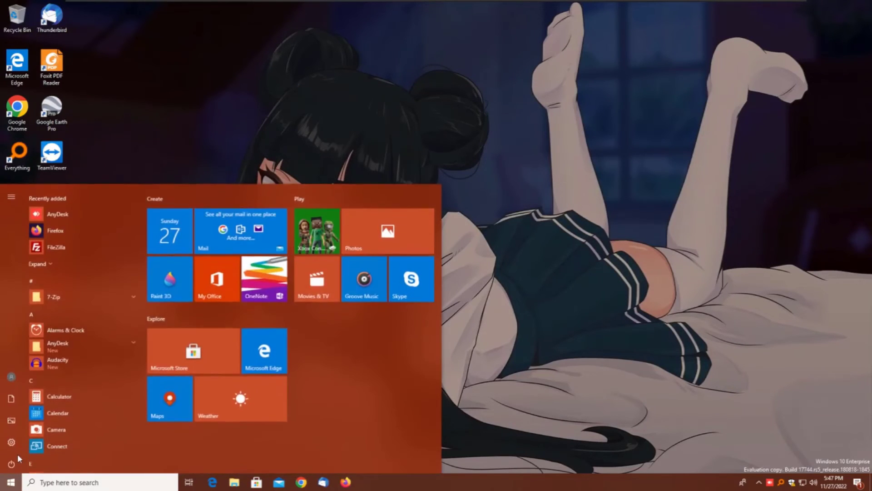